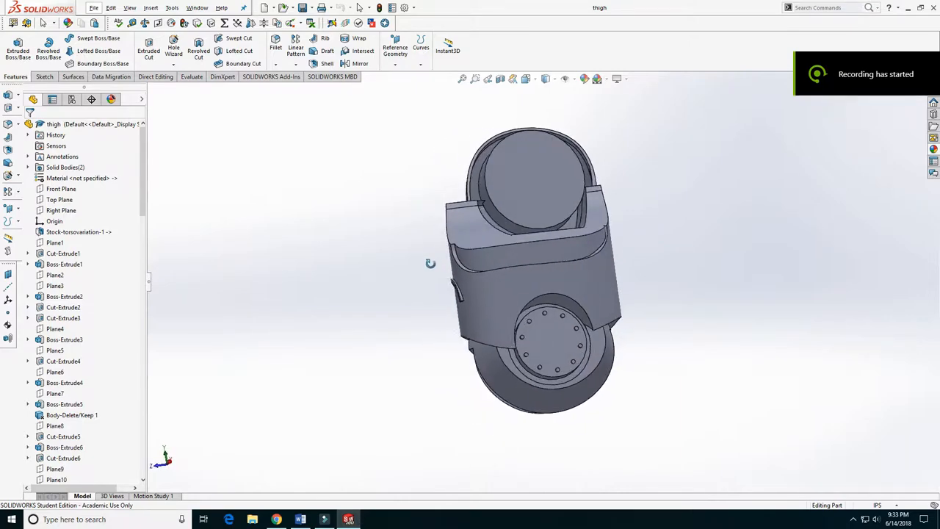
Step: Orbit the thigh model to an angled side view showing its curved shell and holed round end
drag(430, 263, 355, 296)
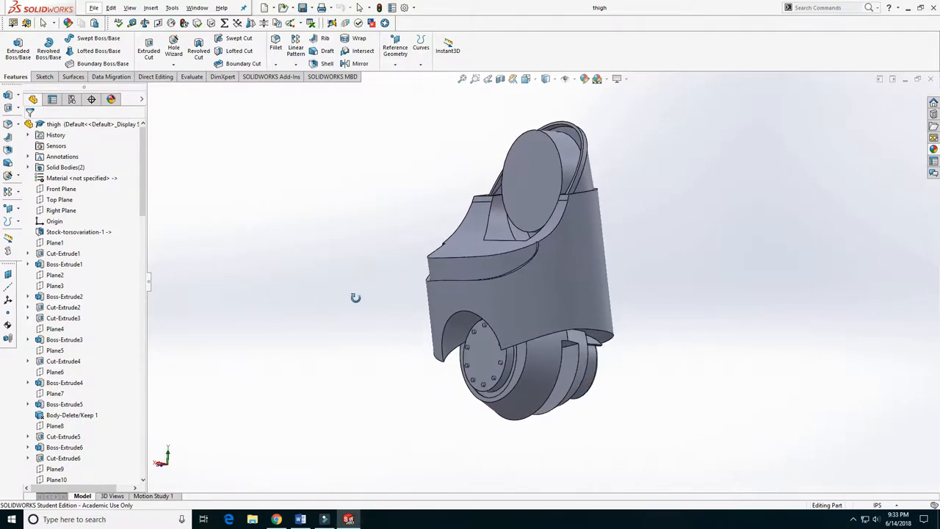